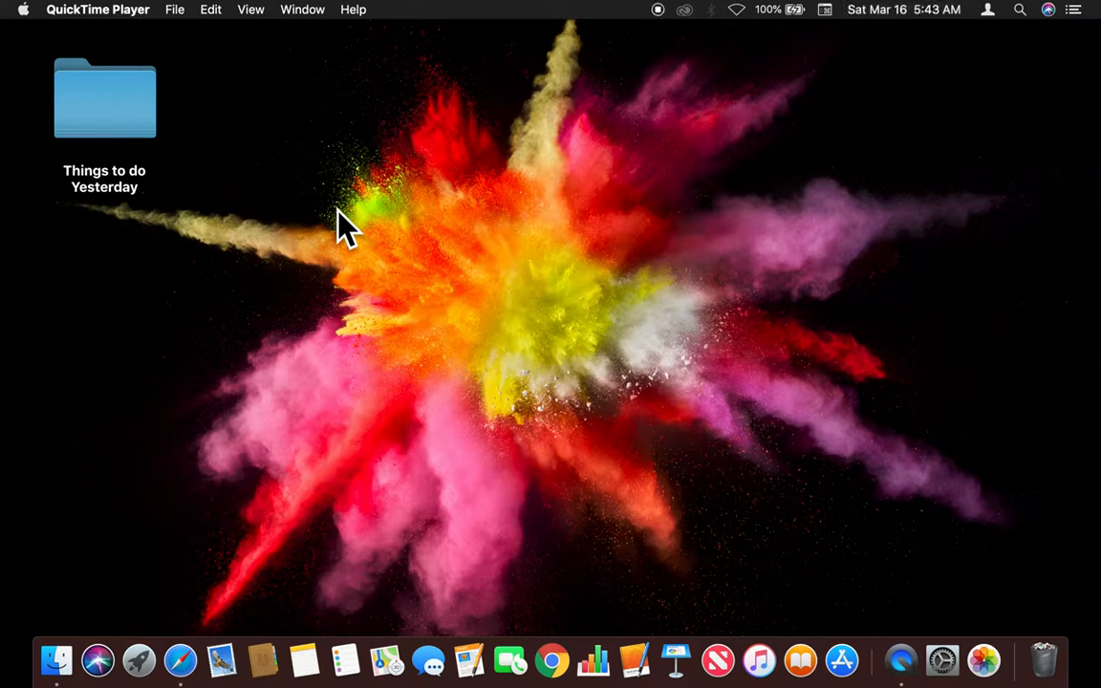
{"action": "mouse_move", "coordinate": [551, 48]}
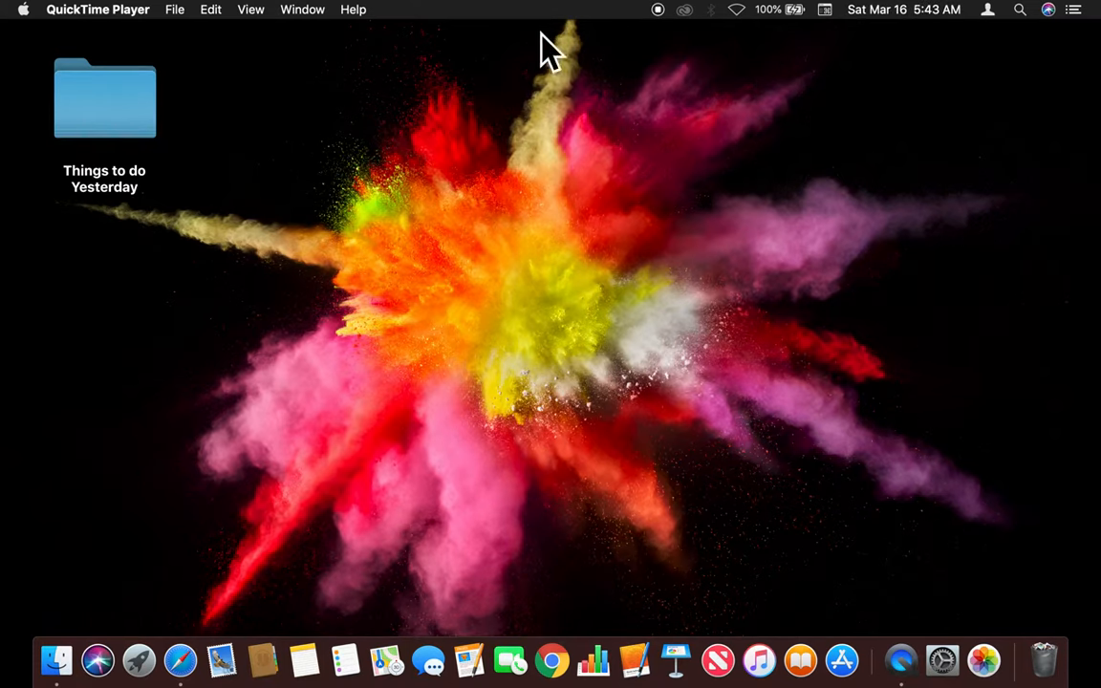
{"action": "mouse_move", "coordinate": [940, 34]}
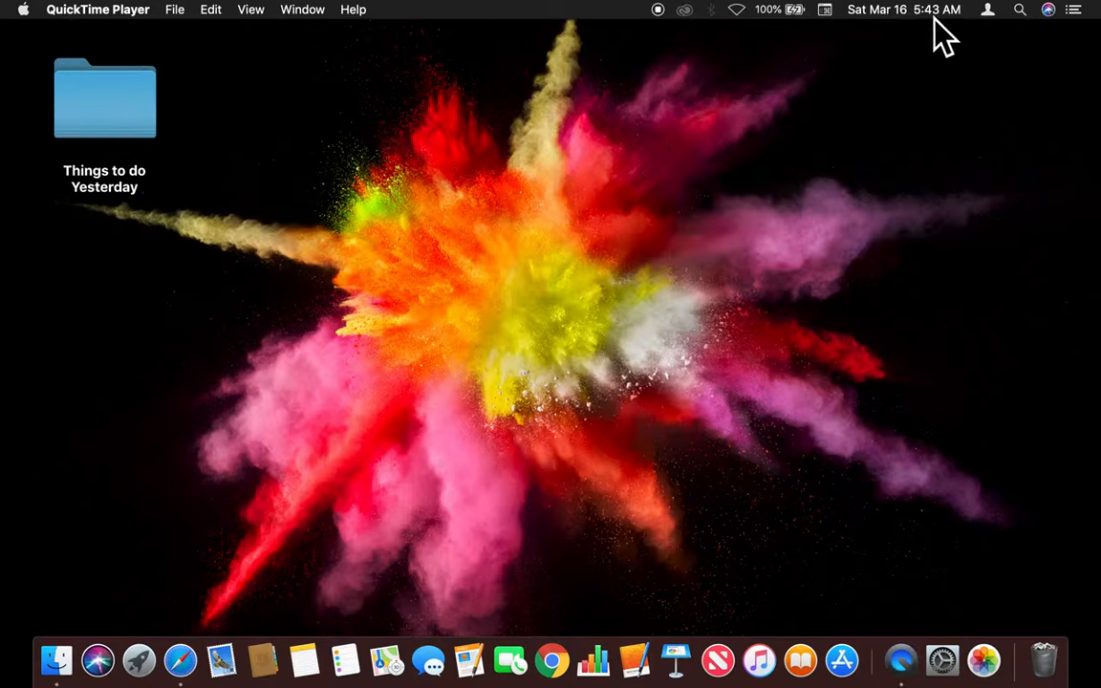
{"action": "mouse_move", "coordinate": [952, 34]}
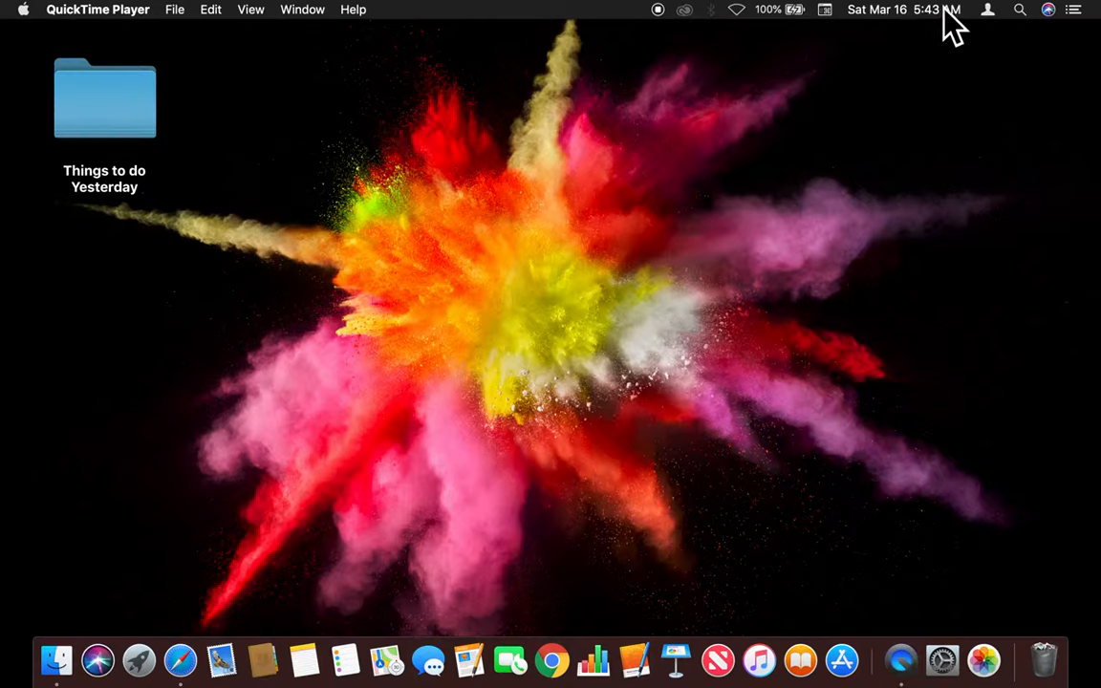
{"action": "mouse_move", "coordinate": [946, 29]}
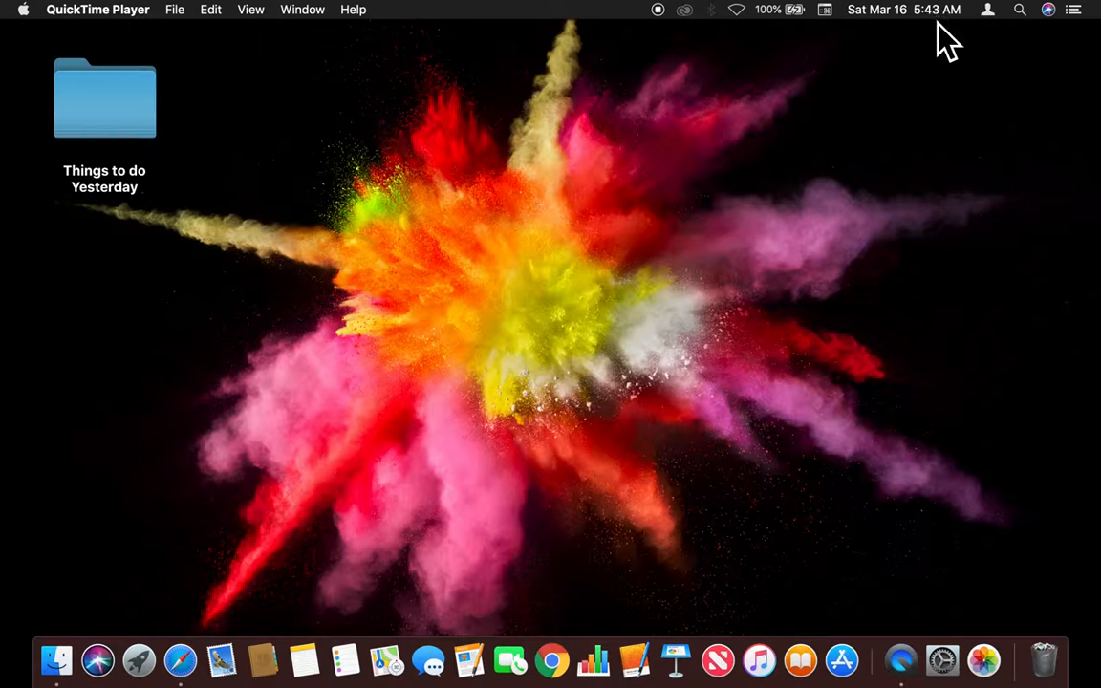
{"action": "mouse_move", "coordinate": [765, 225]}
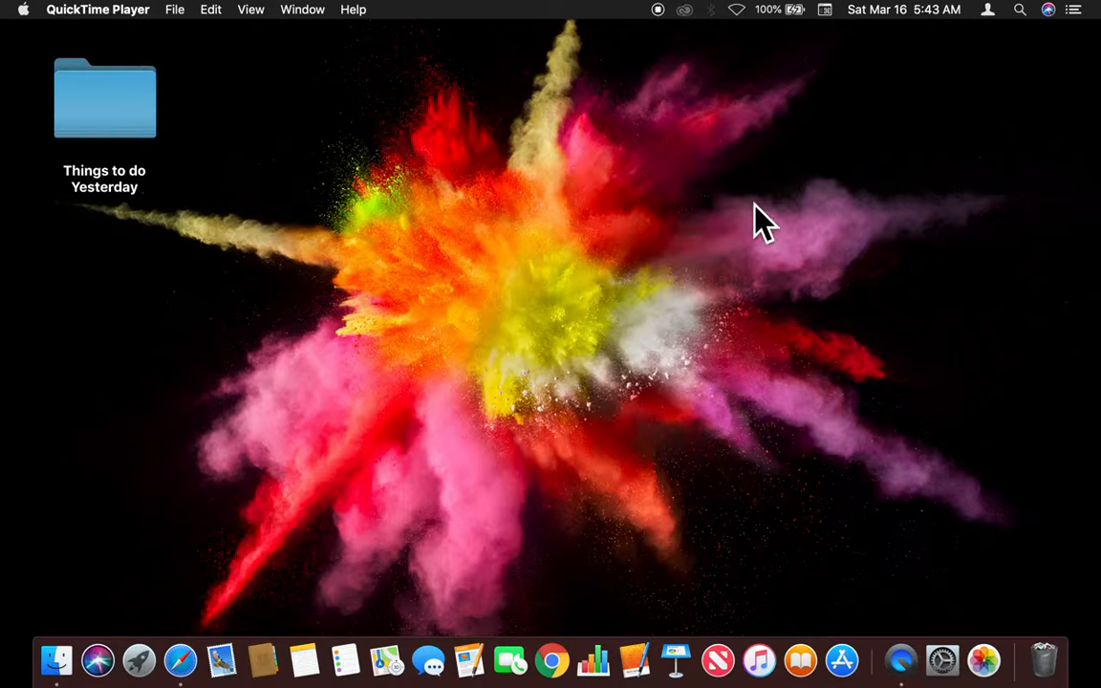
{"action": "mouse_move", "coordinate": [653, 181]}
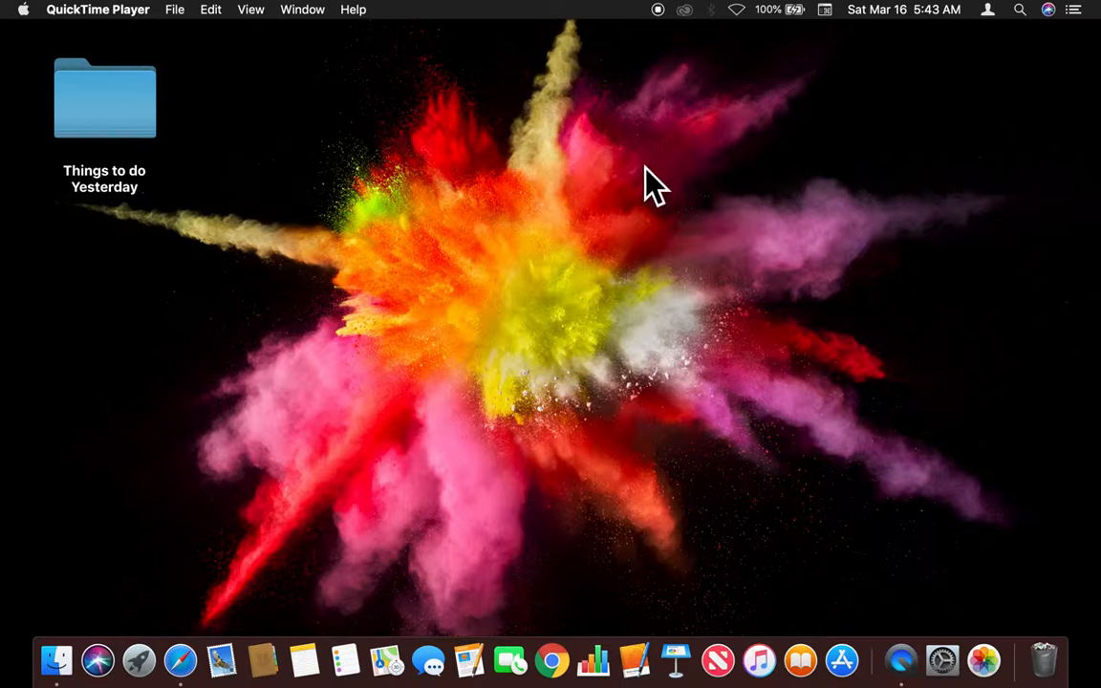
{"action": "mouse_move", "coordinate": [275, 474]}
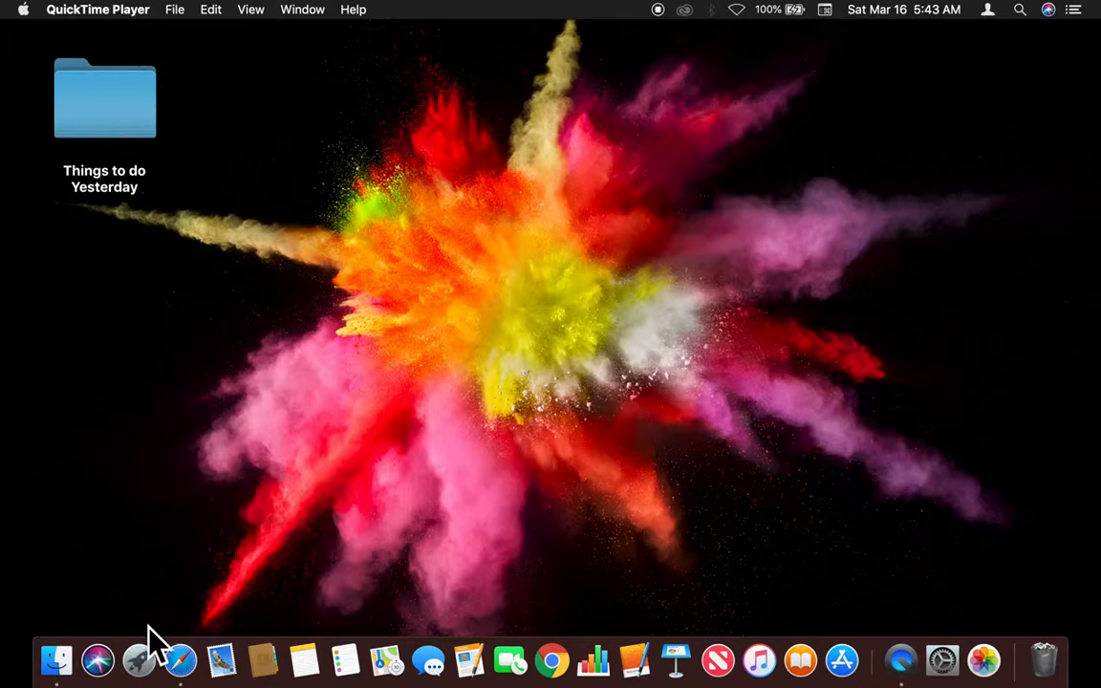
Launch System Preferences from Launchpad to show the full grid of preference panes
{"action": "left_click", "coordinate": [137, 659]}
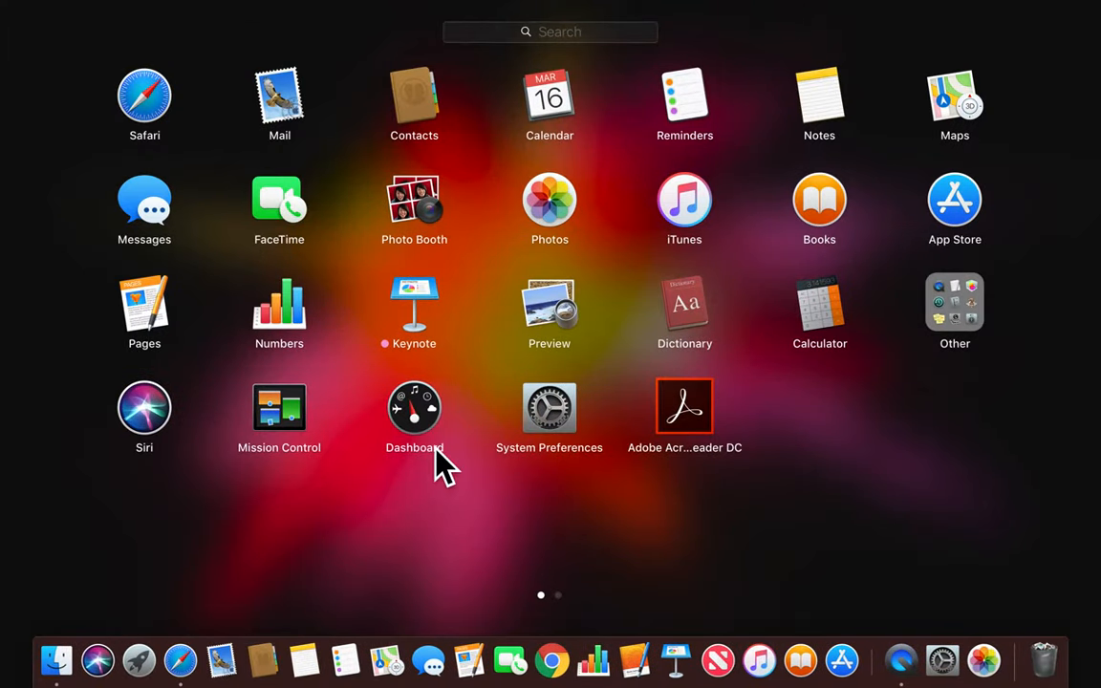
{"action": "mouse_move", "coordinate": [562, 438]}
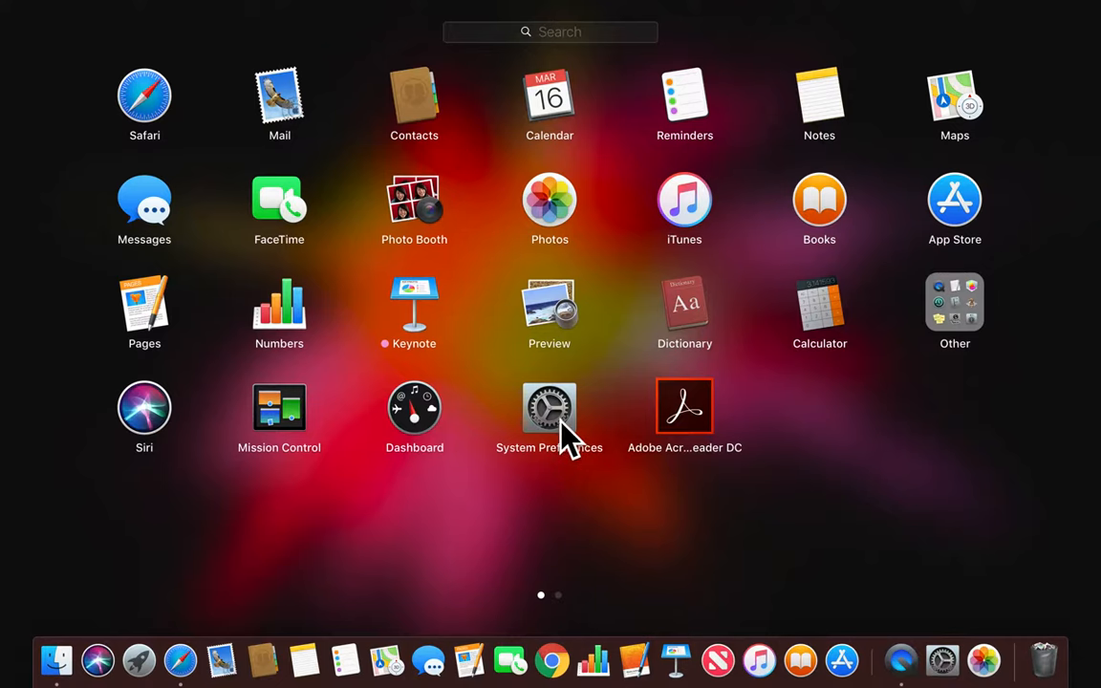
{"action": "left_click", "coordinate": [551, 405]}
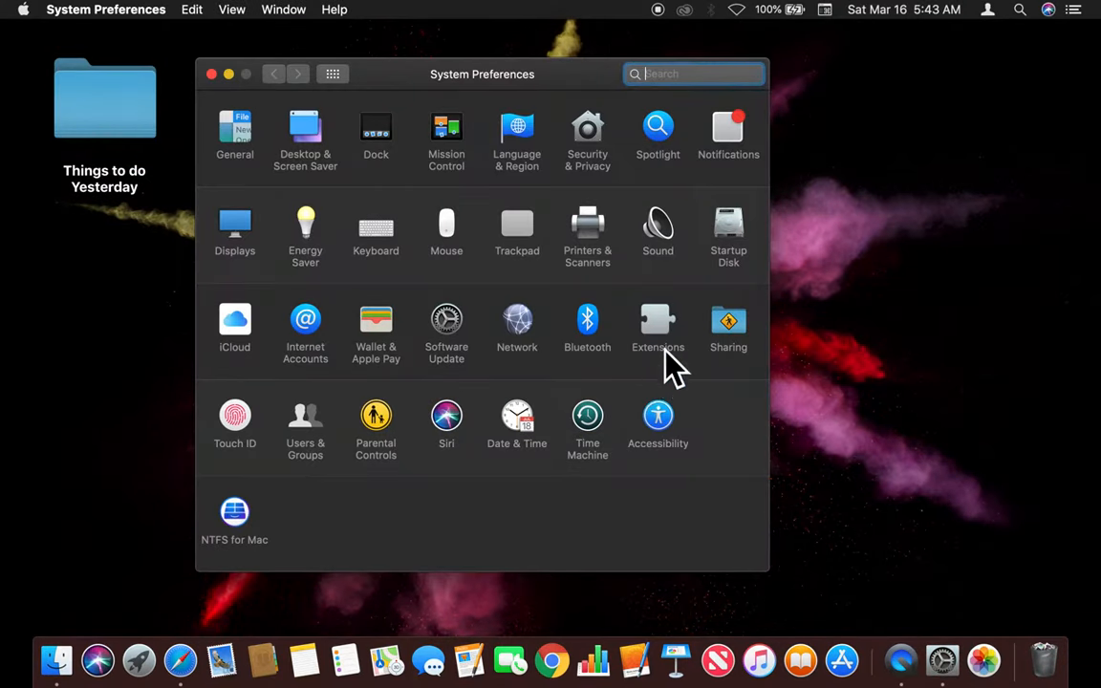
{"action": "mouse_move", "coordinate": [570, 411]}
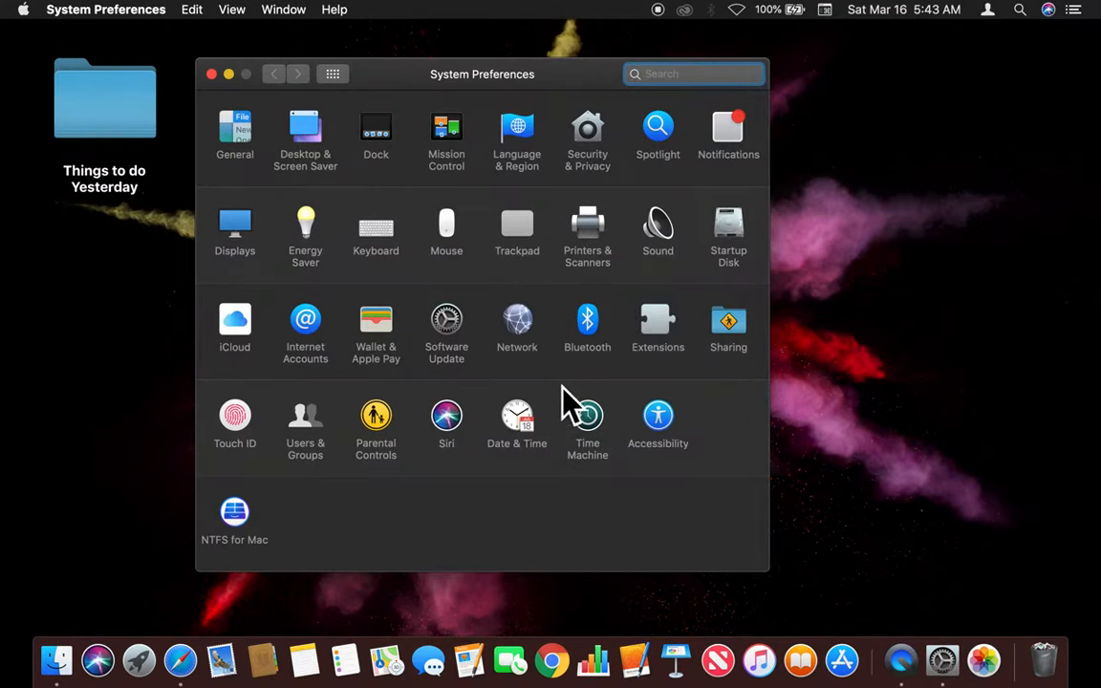
{"action": "mouse_move", "coordinate": [539, 468]}
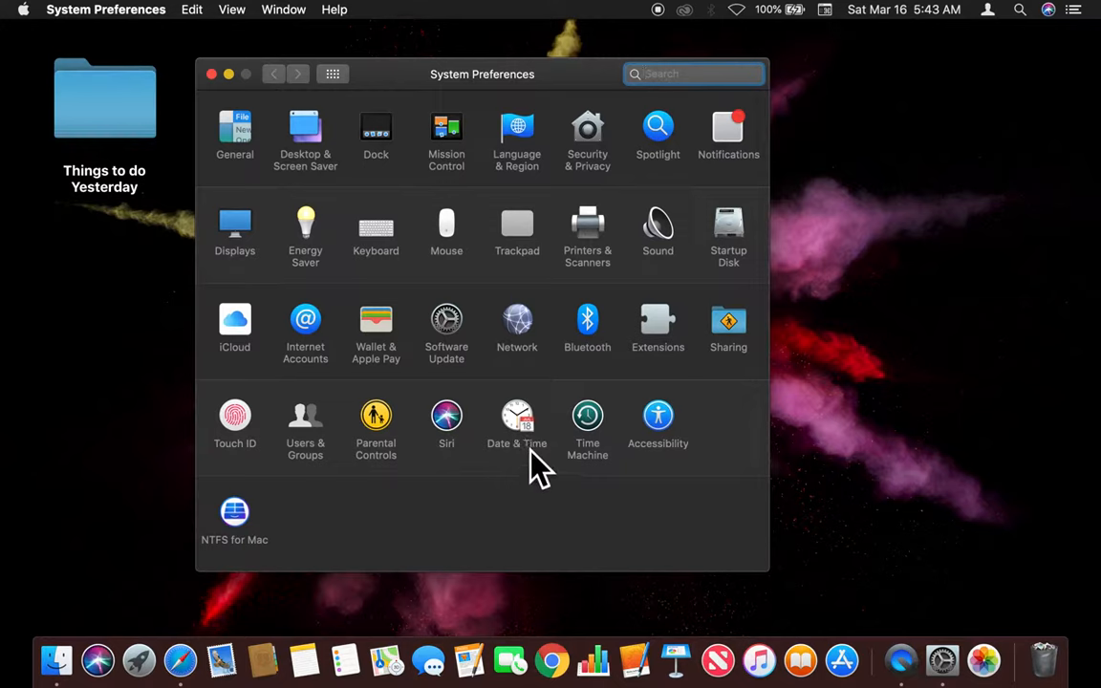
{"action": "mouse_move", "coordinate": [532, 455]}
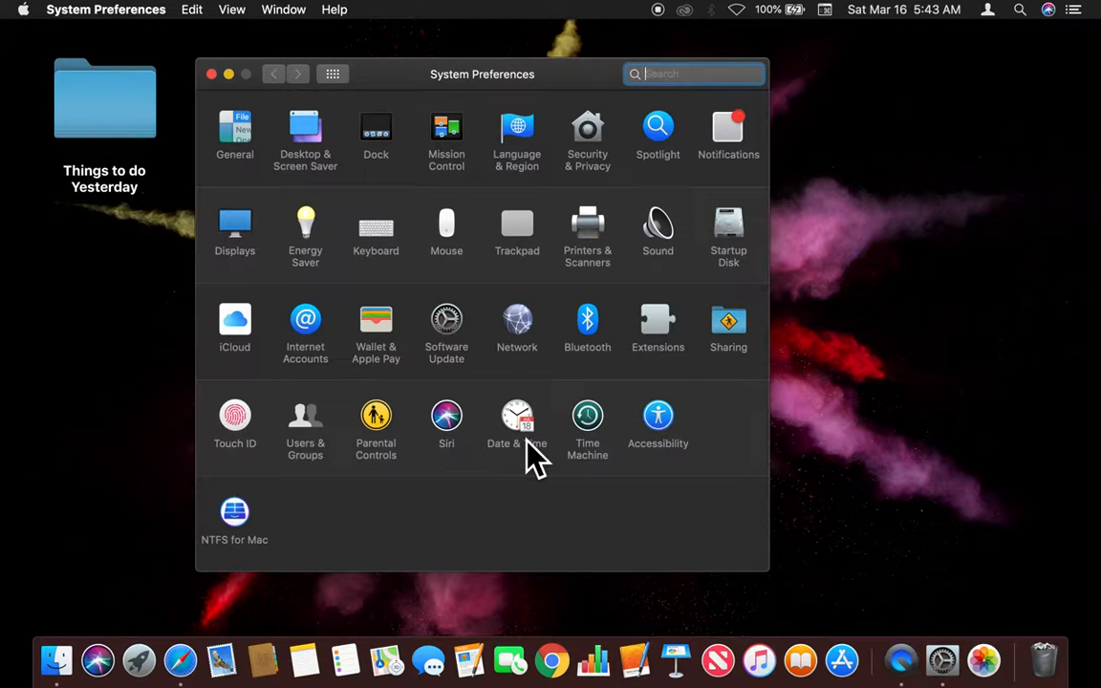
{"action": "mouse_move", "coordinate": [536, 449]}
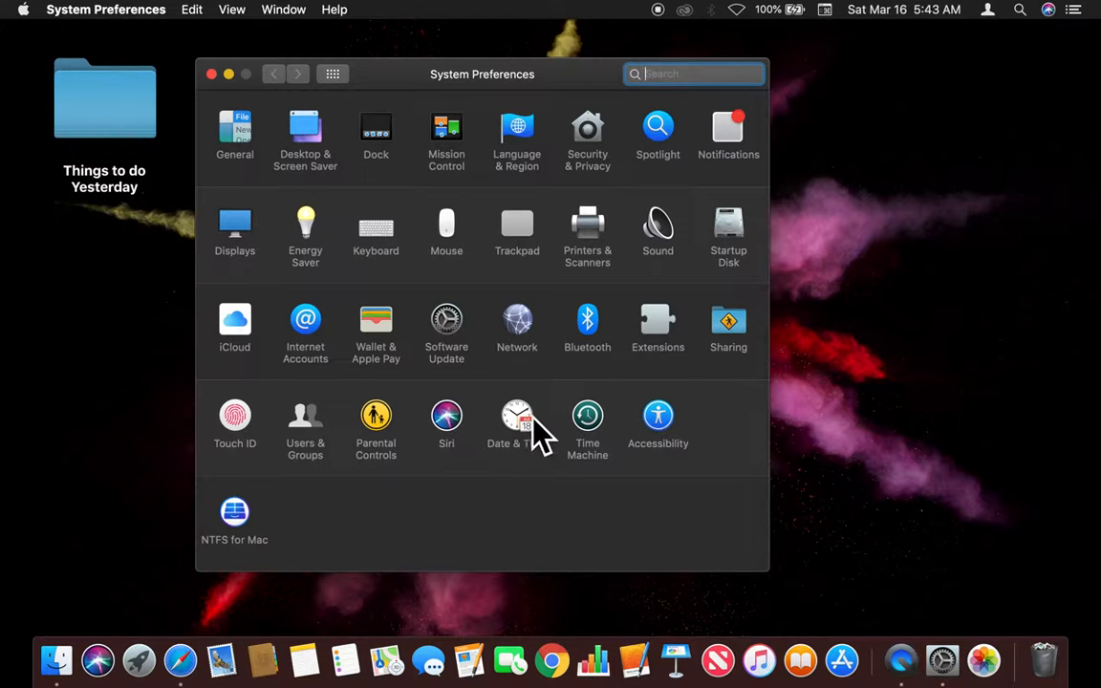
{"action": "mouse_move", "coordinate": [538, 451]}
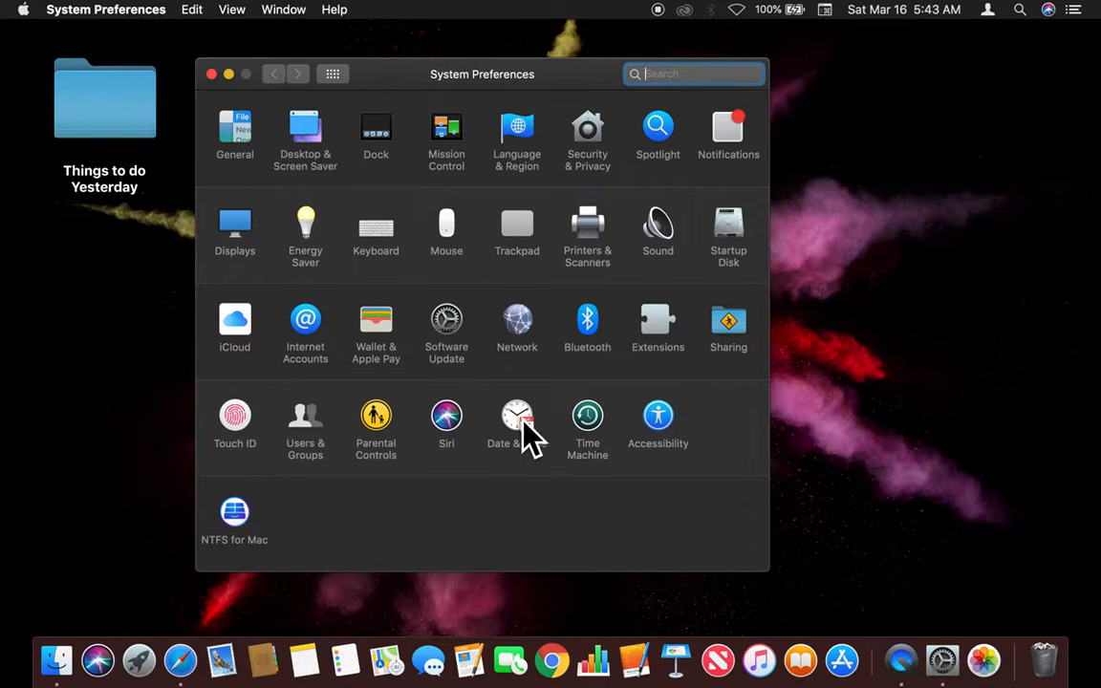
Enter the Date & Time pane, landing on its Clock options
{"action": "left_click", "coordinate": [516, 415]}
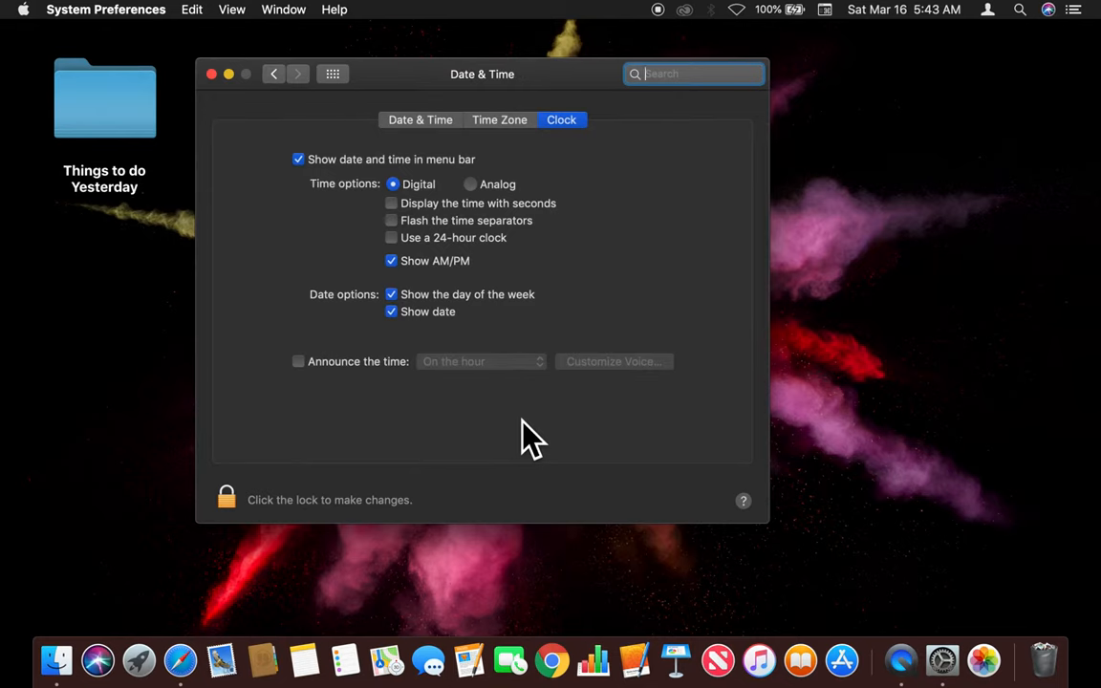
{"action": "mouse_move", "coordinate": [432, 203]}
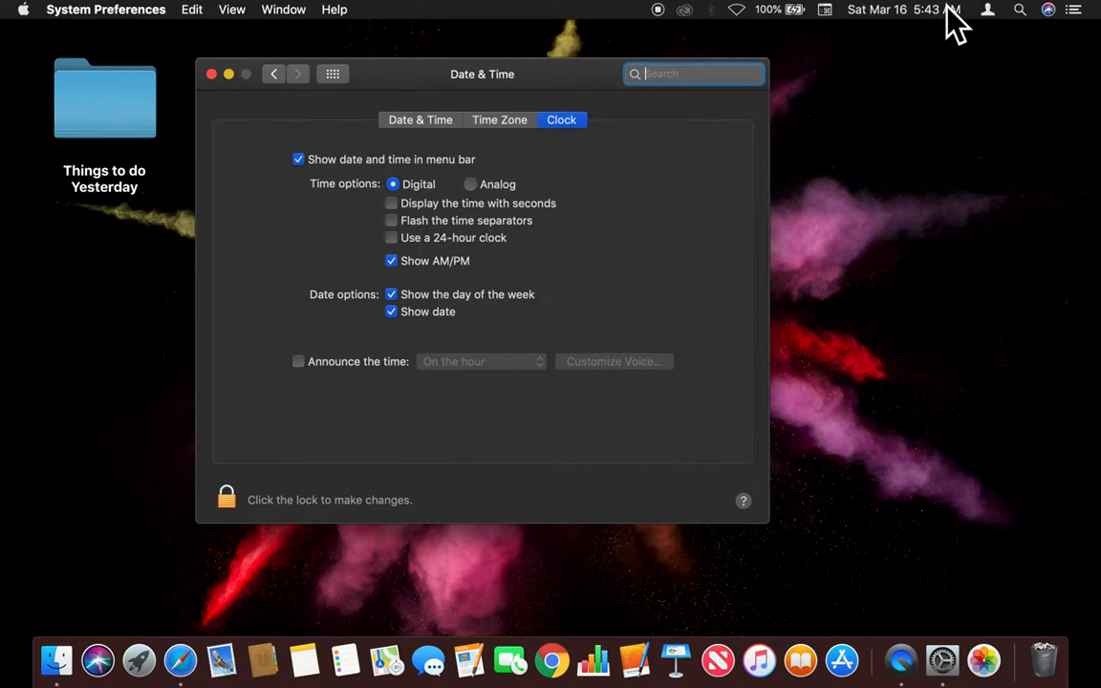
{"action": "mouse_move", "coordinate": [417, 210]}
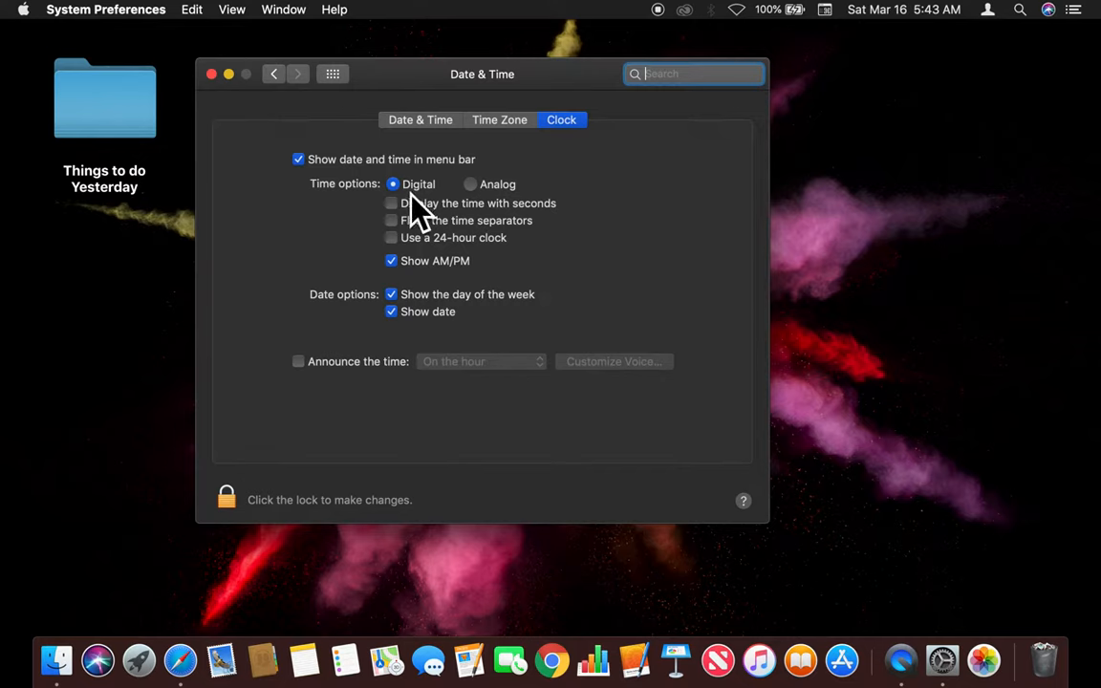
{"action": "mouse_move", "coordinate": [482, 207]}
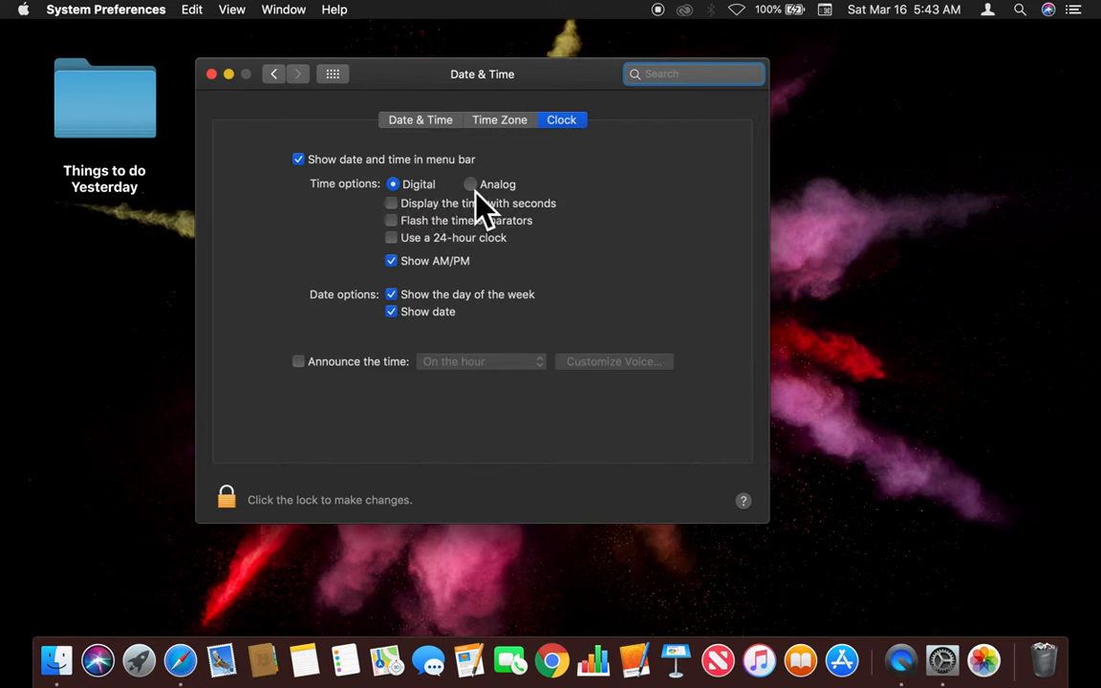
{"action": "left_click", "coordinate": [470, 183]}
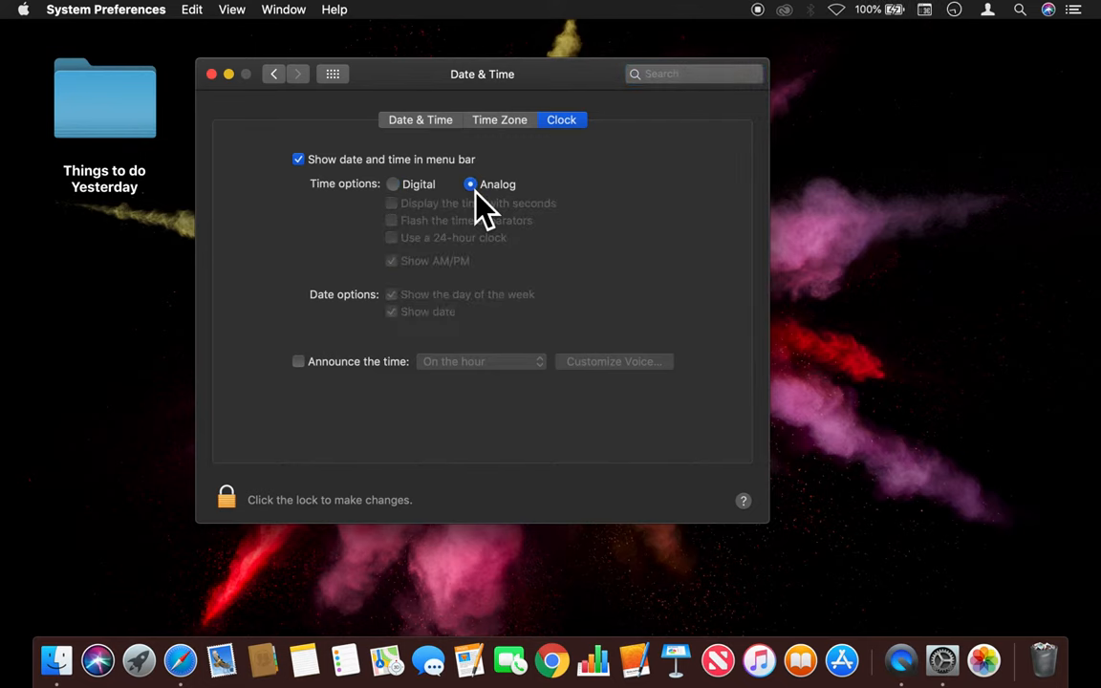
{"action": "left_click", "coordinate": [392, 184]}
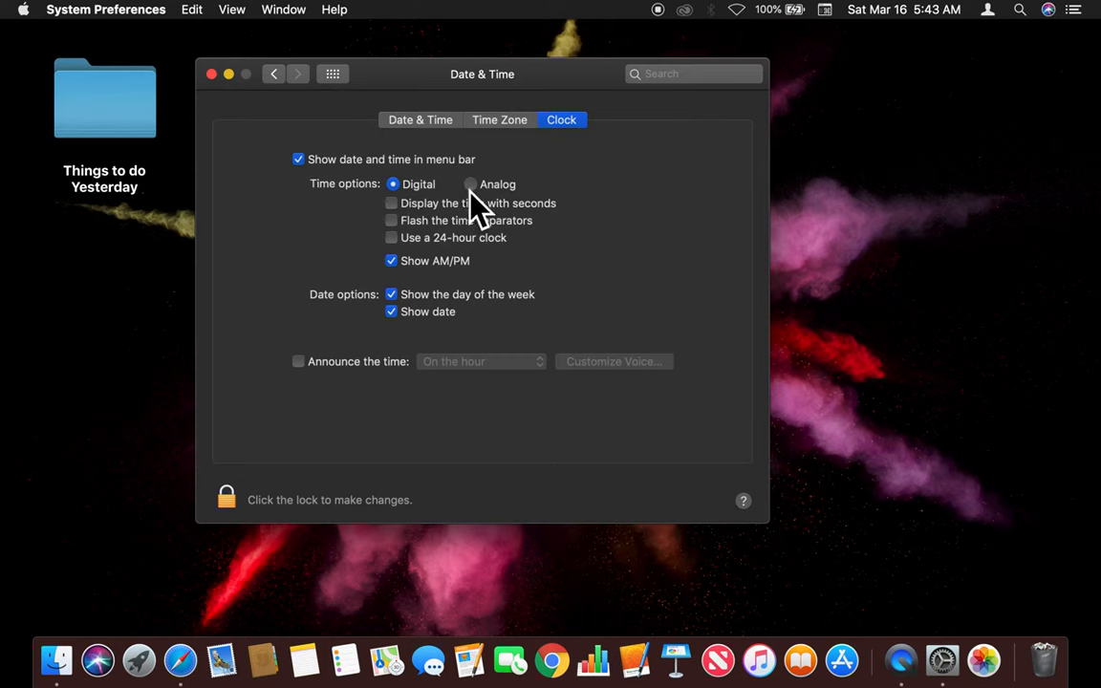
{"action": "left_click", "coordinate": [470, 183]}
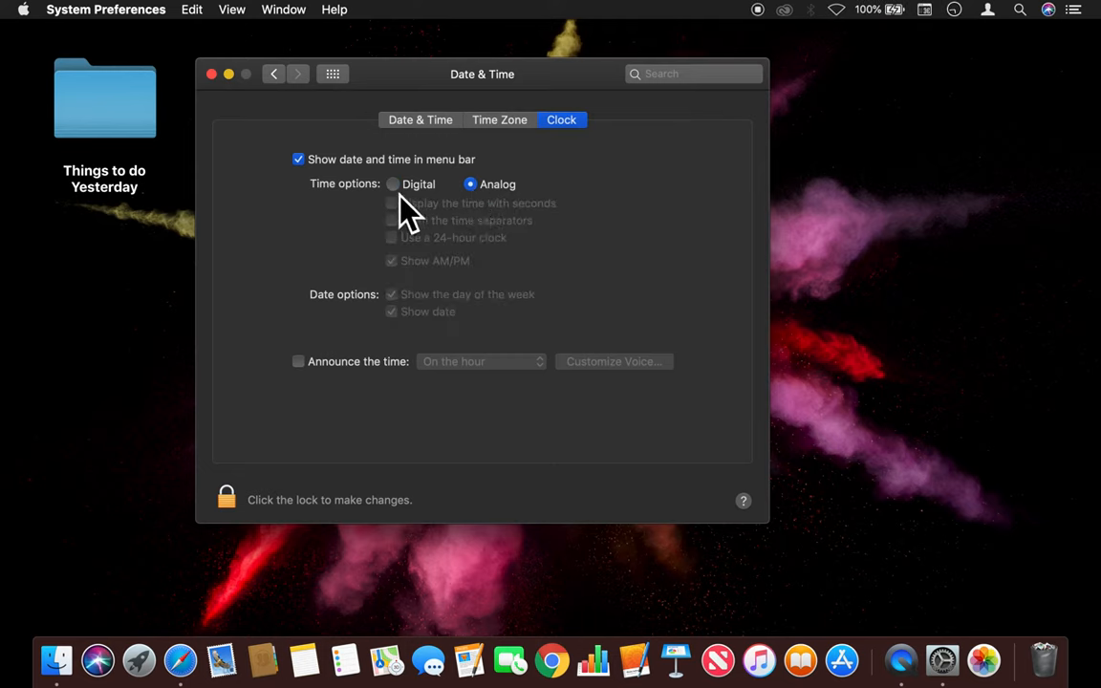
{"action": "left_click", "coordinate": [394, 184]}
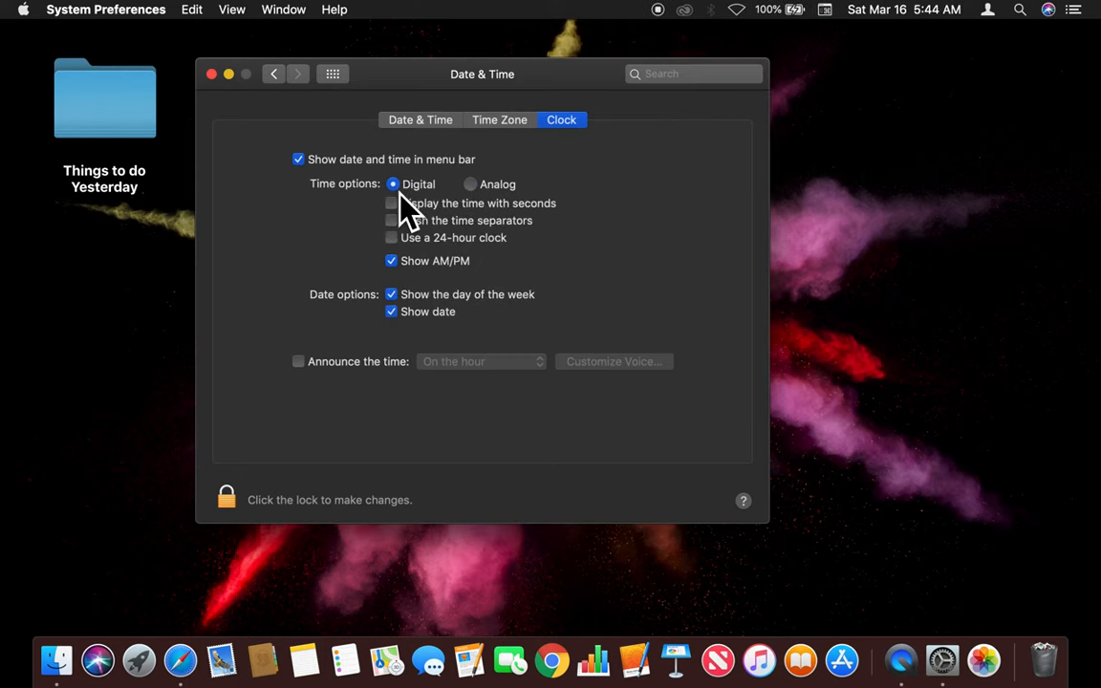